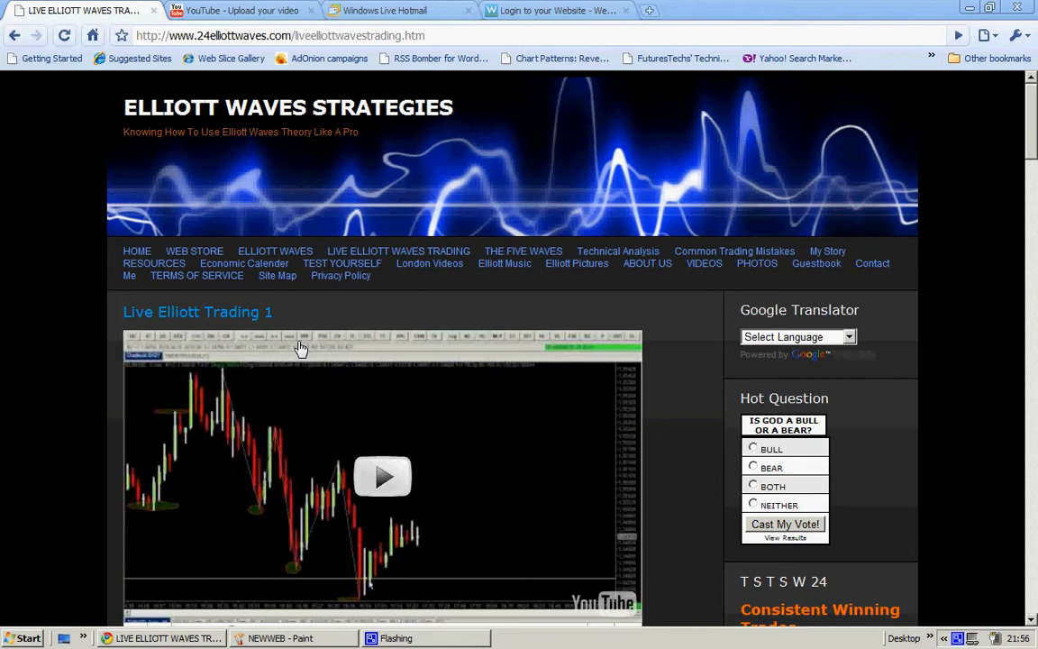
mouse_move(295, 349)
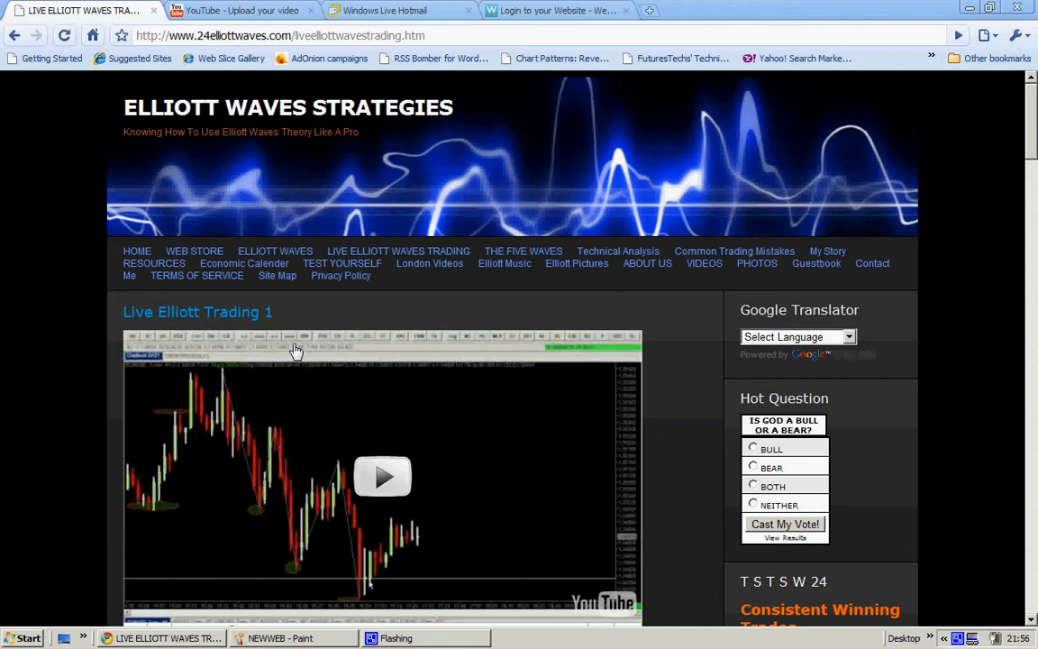
mouse_move(285, 297)
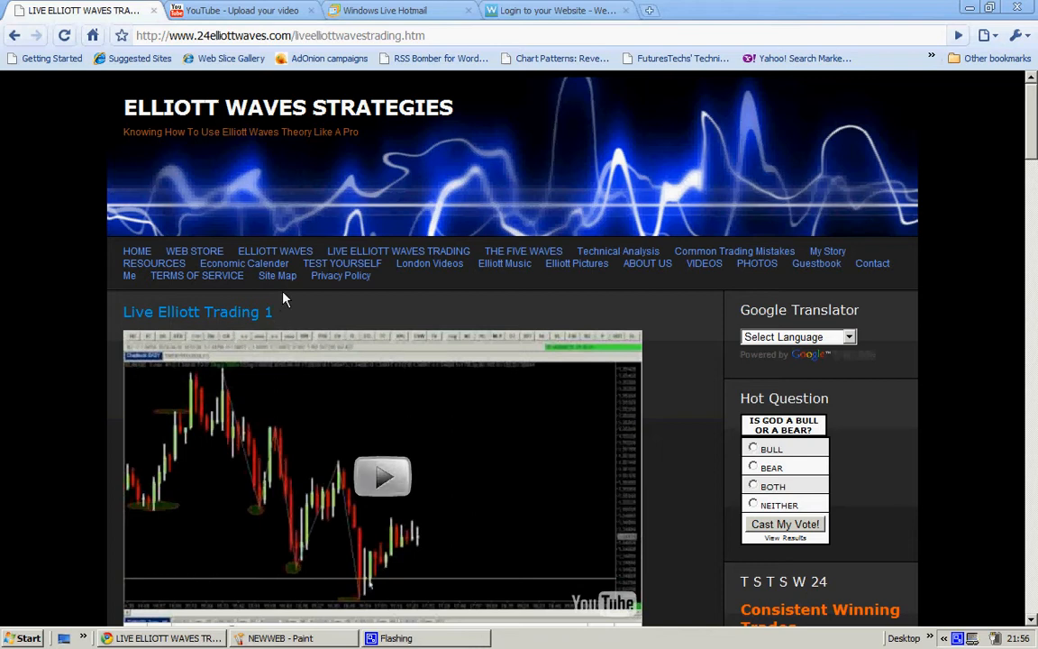
mouse_move(418, 288)
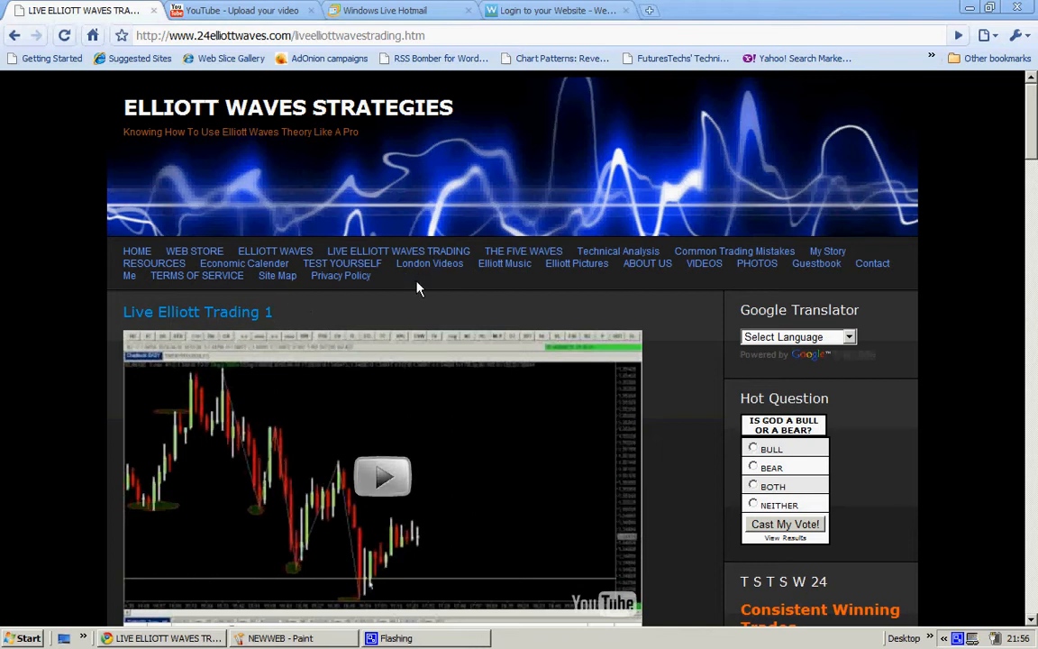
mouse_move(872, 302)
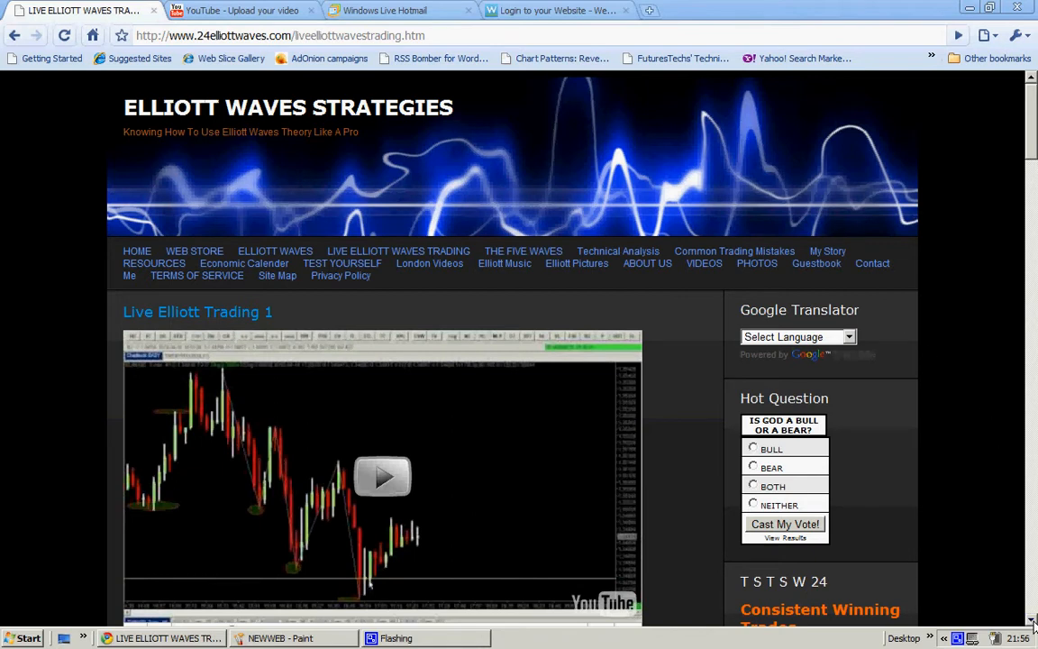
Scroll down through the video list until Live Elliott Trading 10 sits above the copyright footer
scroll(down, 3)
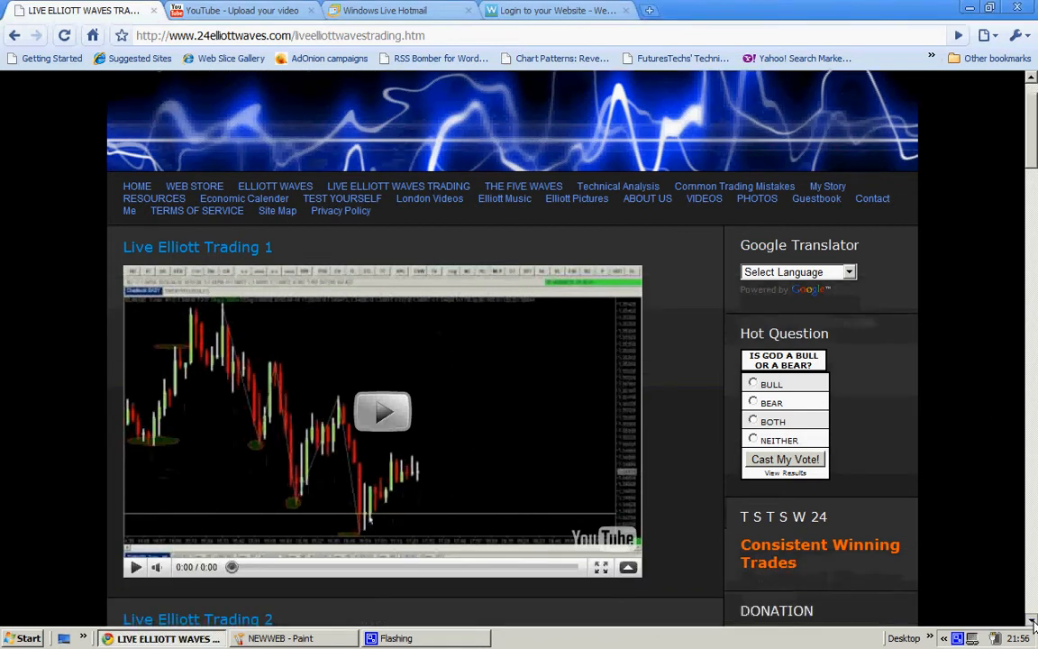
scroll(down, 3)
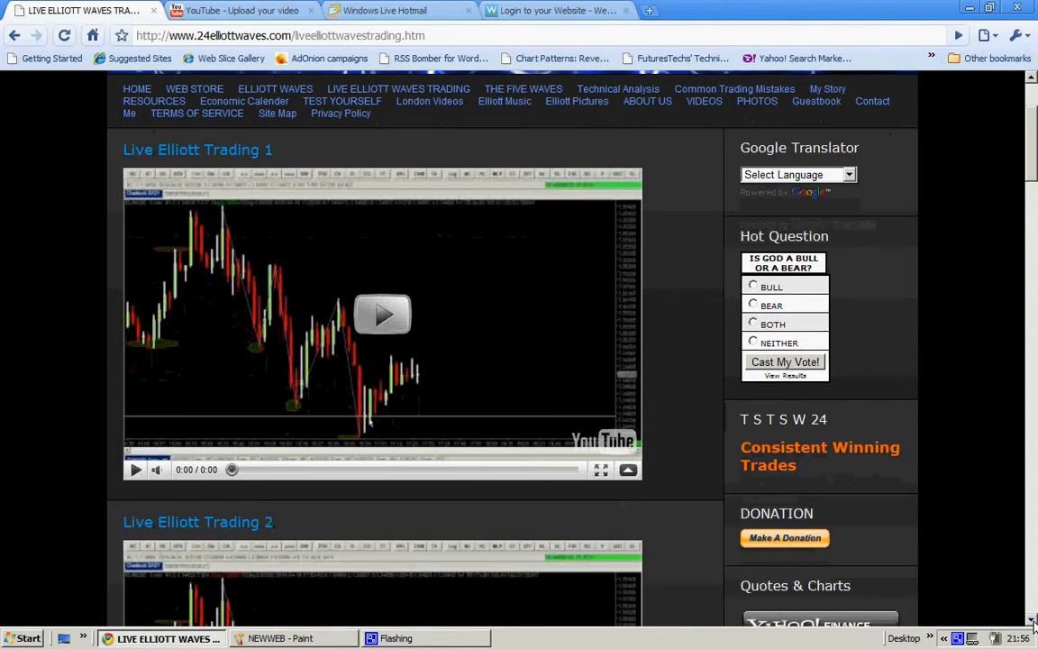
mouse_move(382, 313)
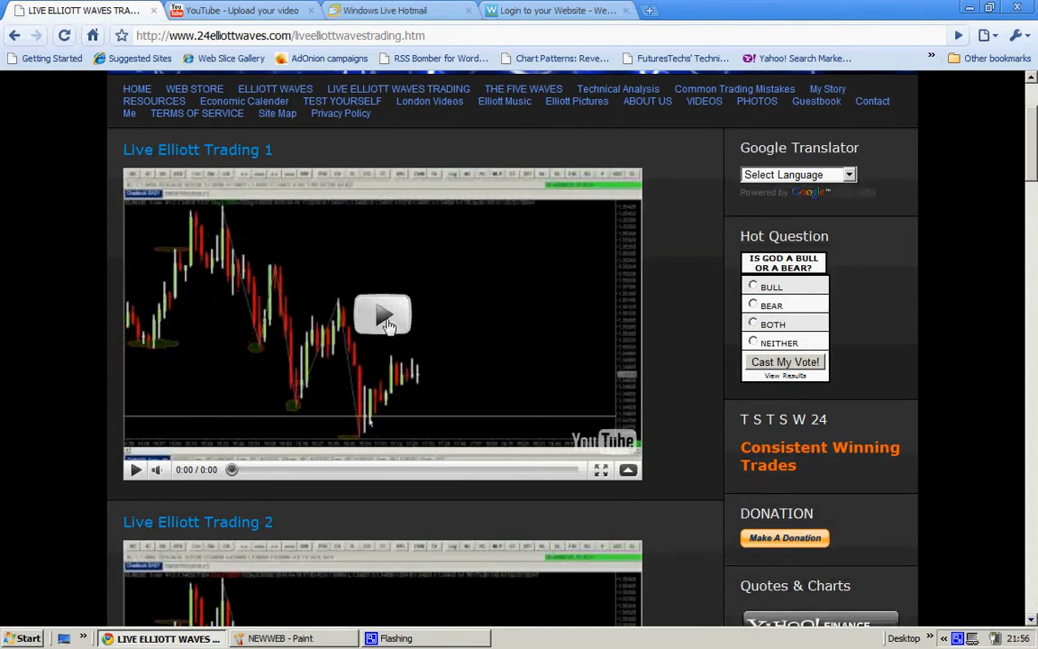
mouse_move(414, 268)
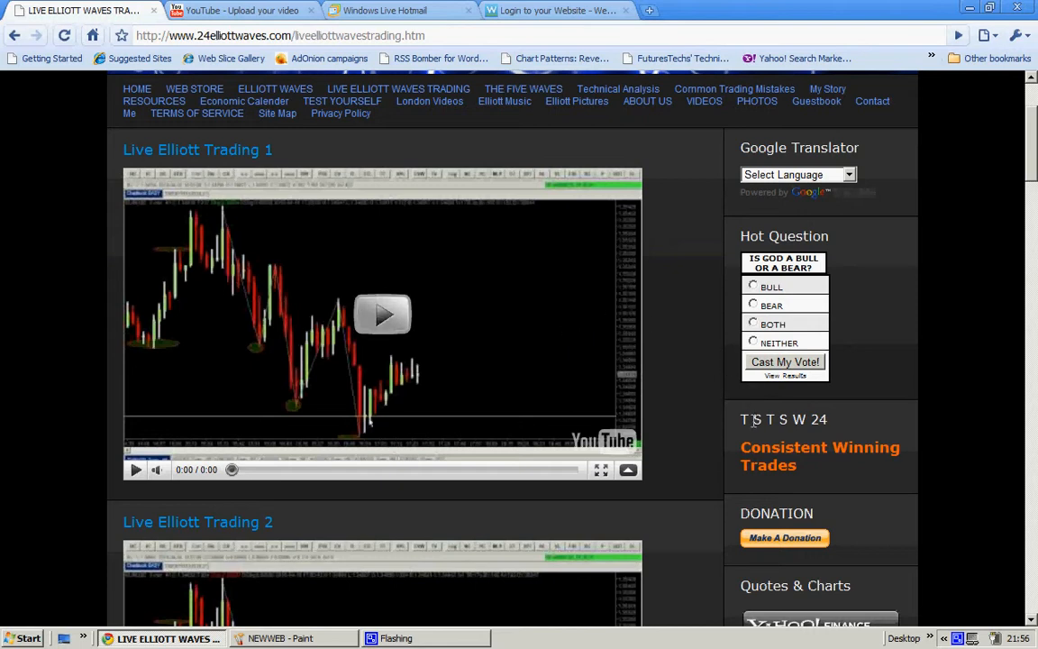
mouse_move(1011, 589)
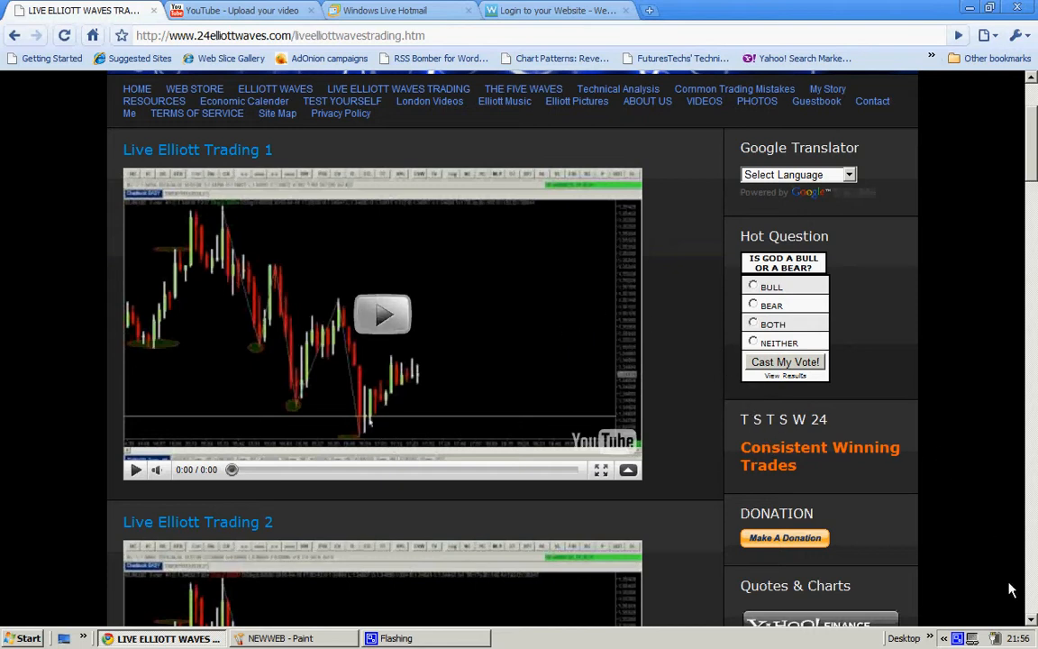
scroll(down, 3)
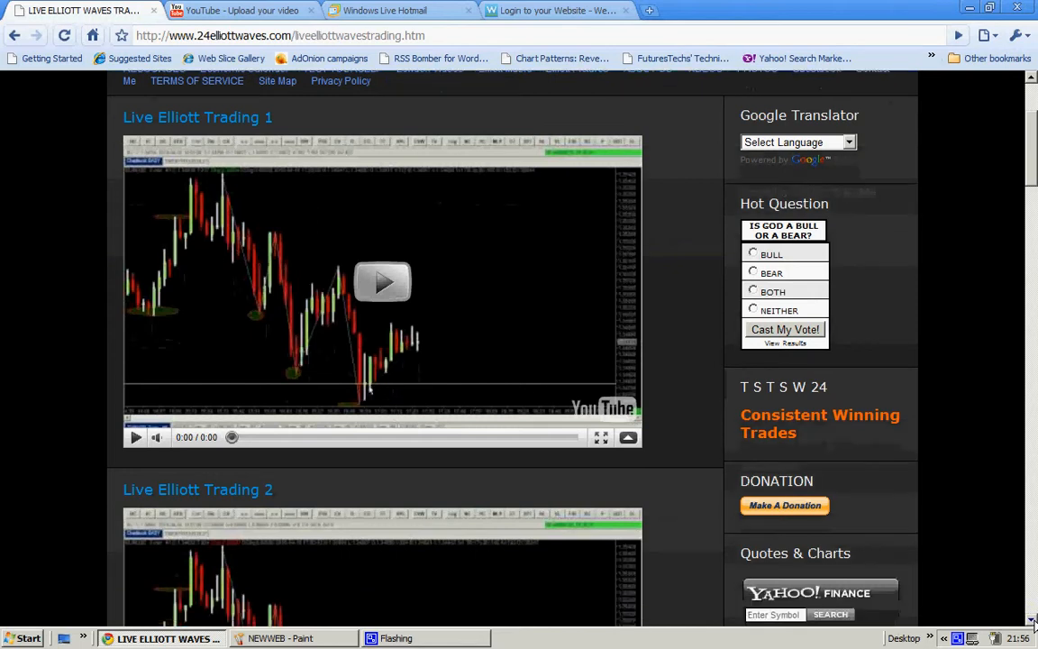
scroll(down, 3)
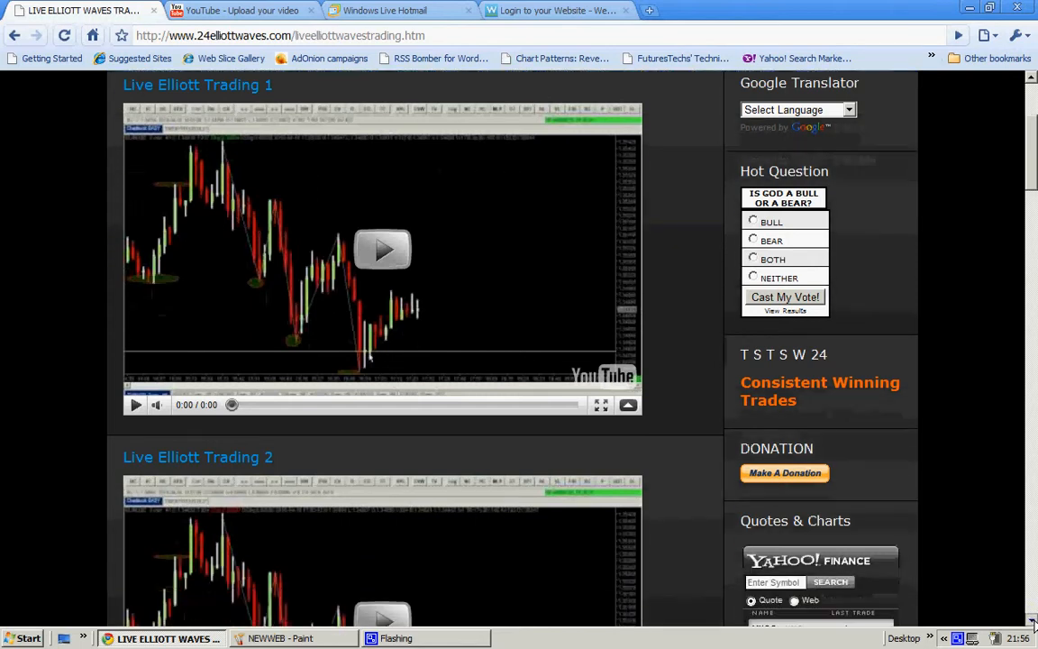
scroll(down, 3)
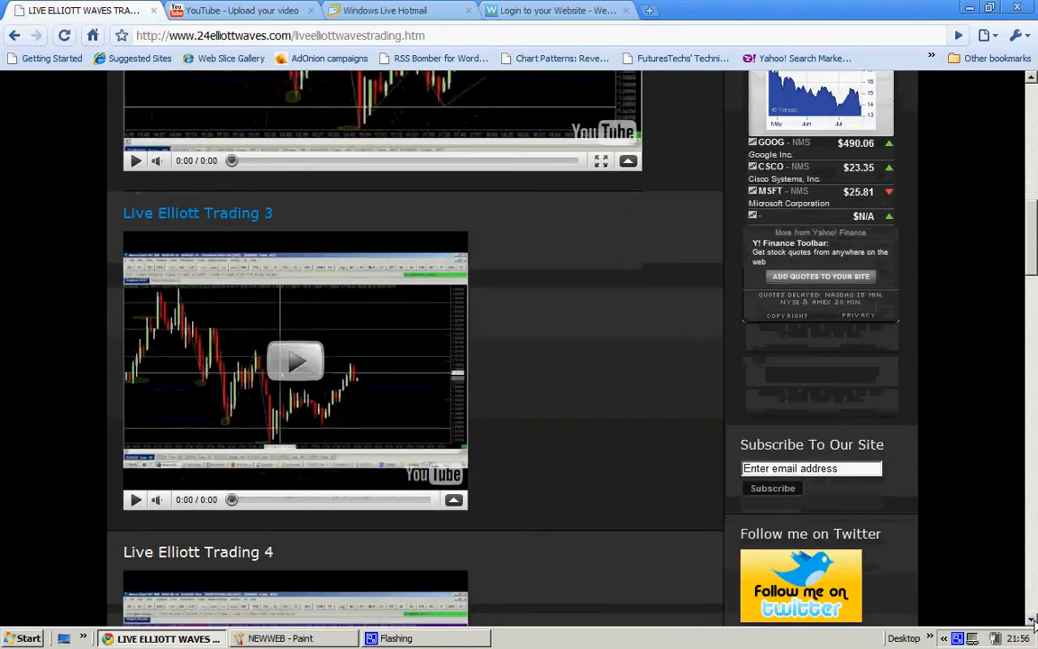
scroll(down, 3)
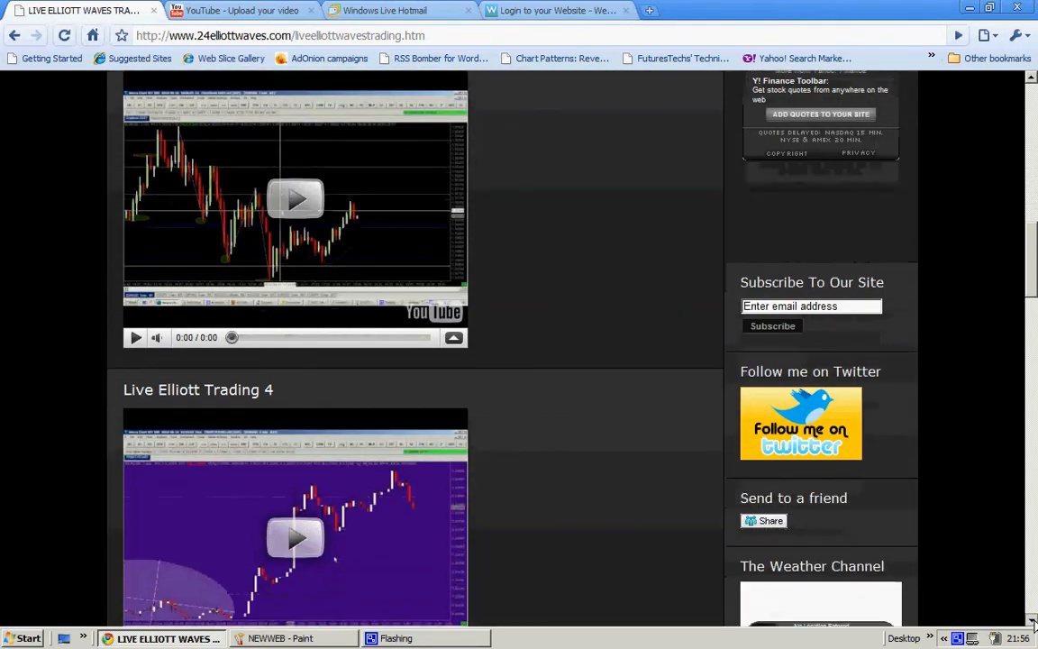
scroll(down, 3)
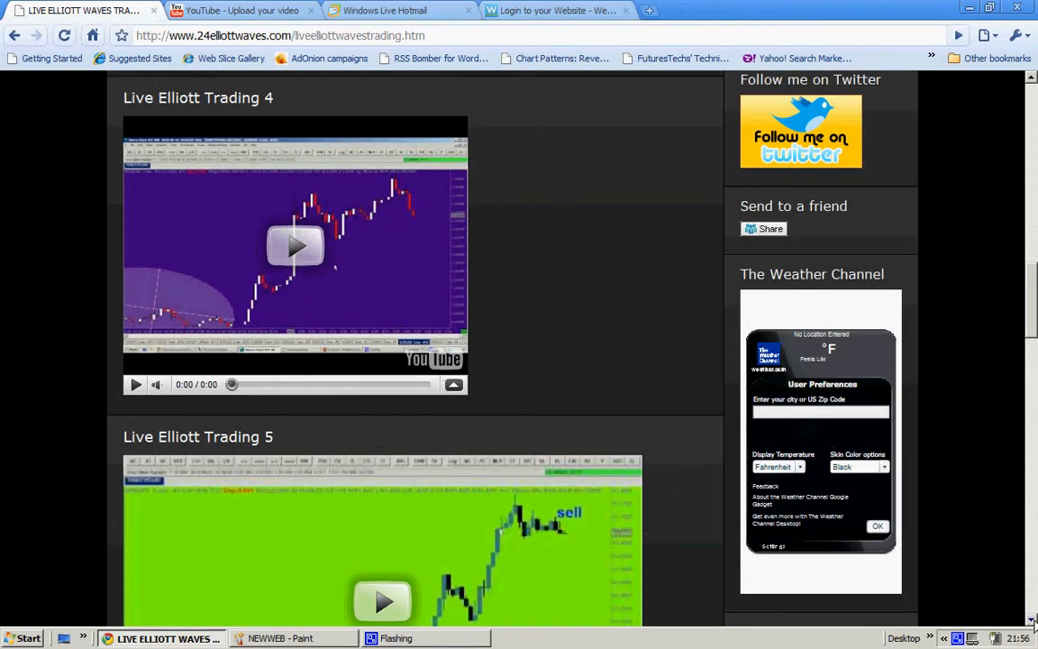
scroll(down, 3)
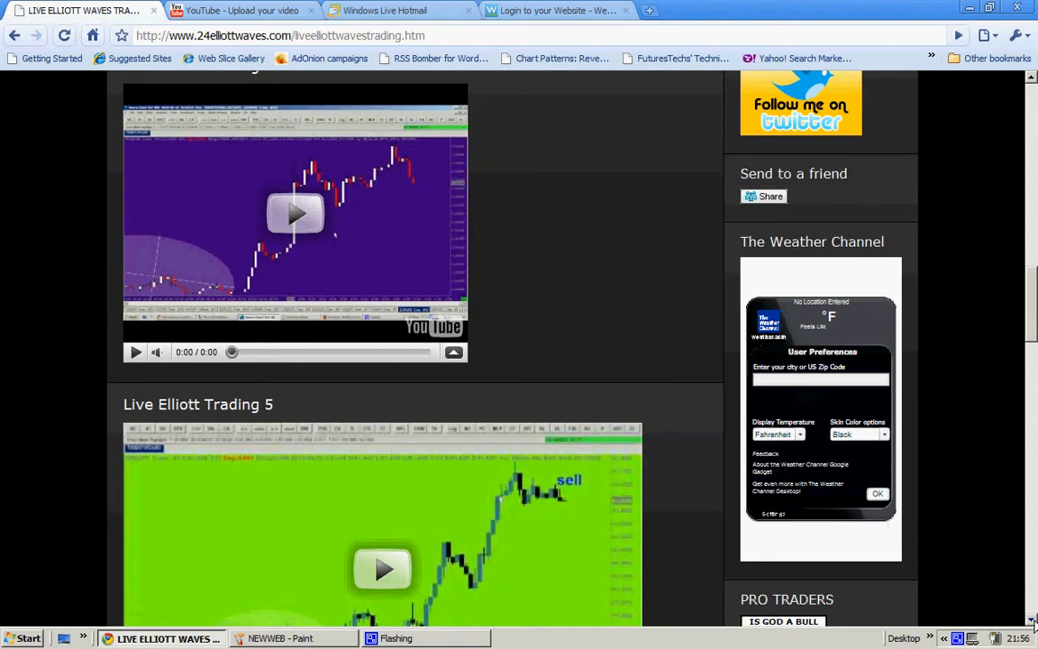
scroll(down, 3)
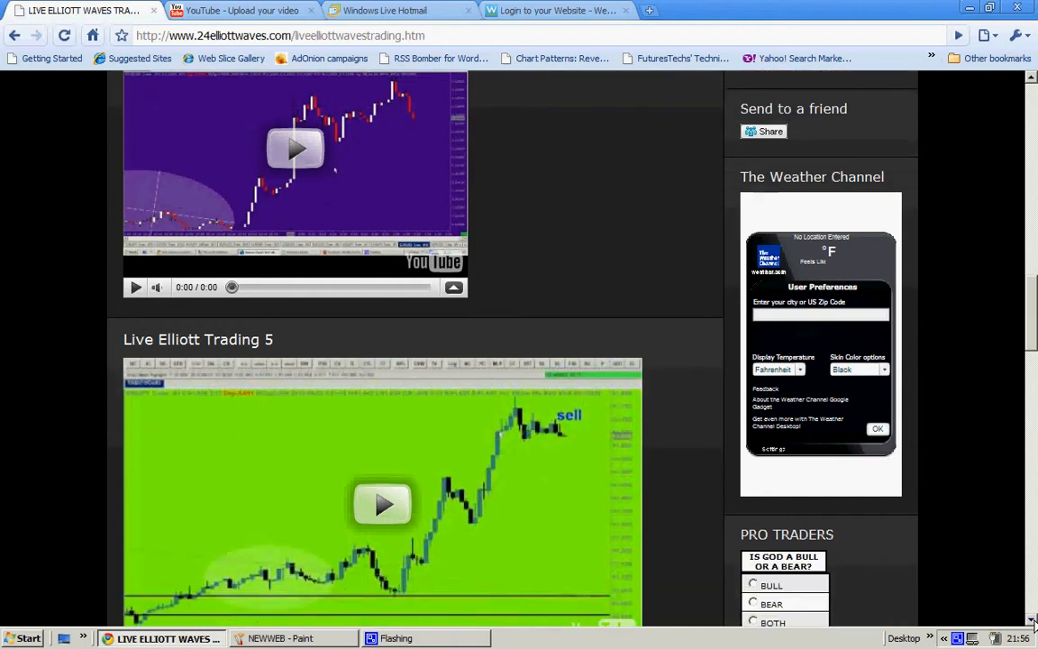
scroll(down, 3)
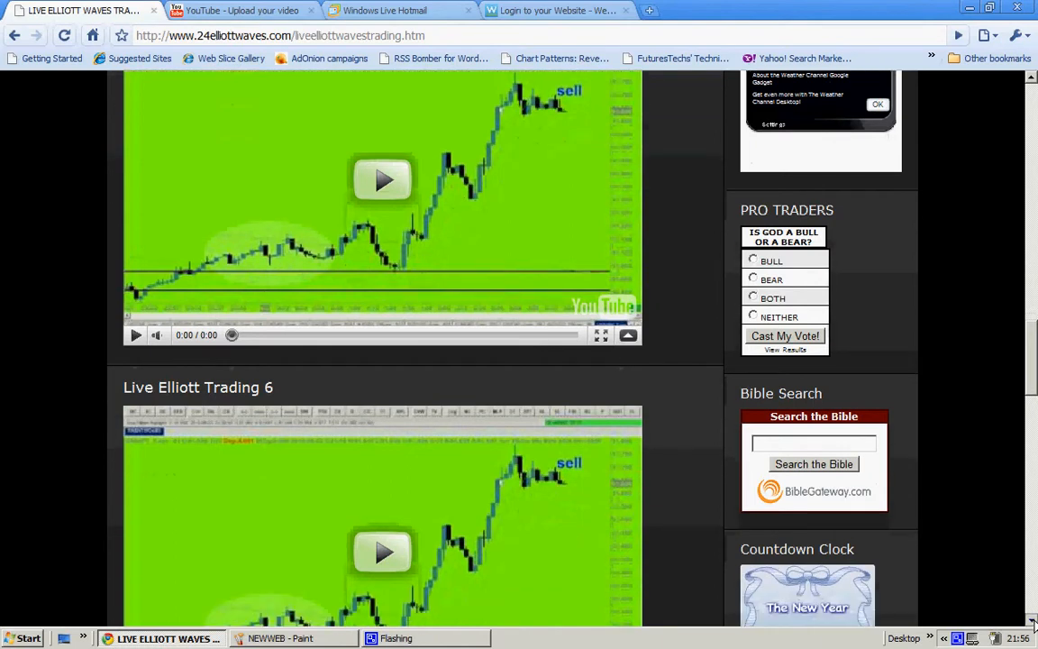
scroll(down, 3)
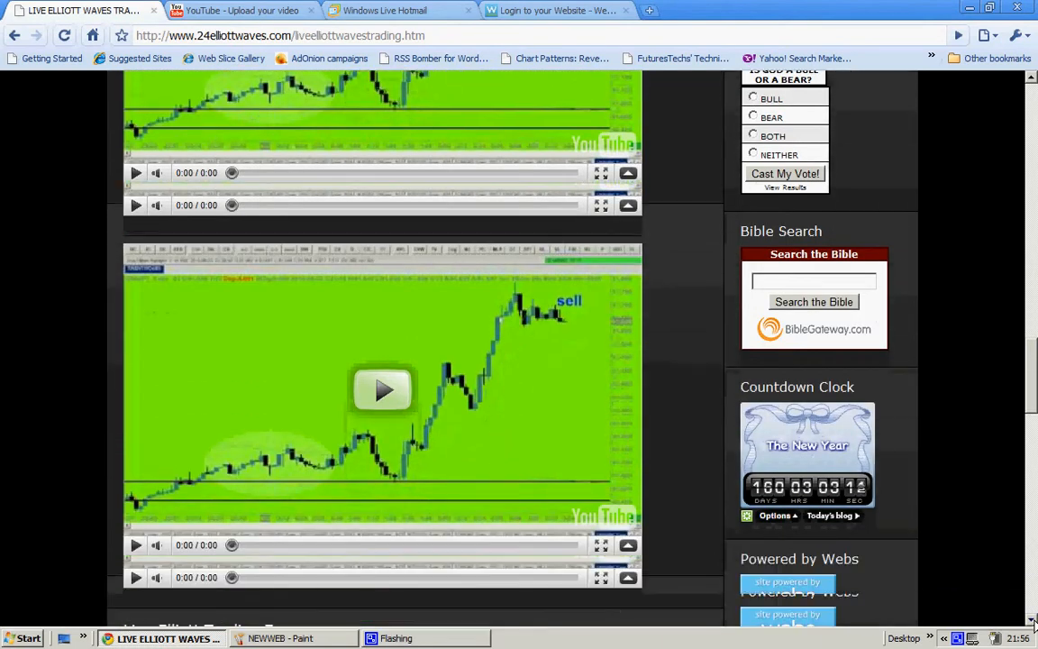
scroll(down, 3)
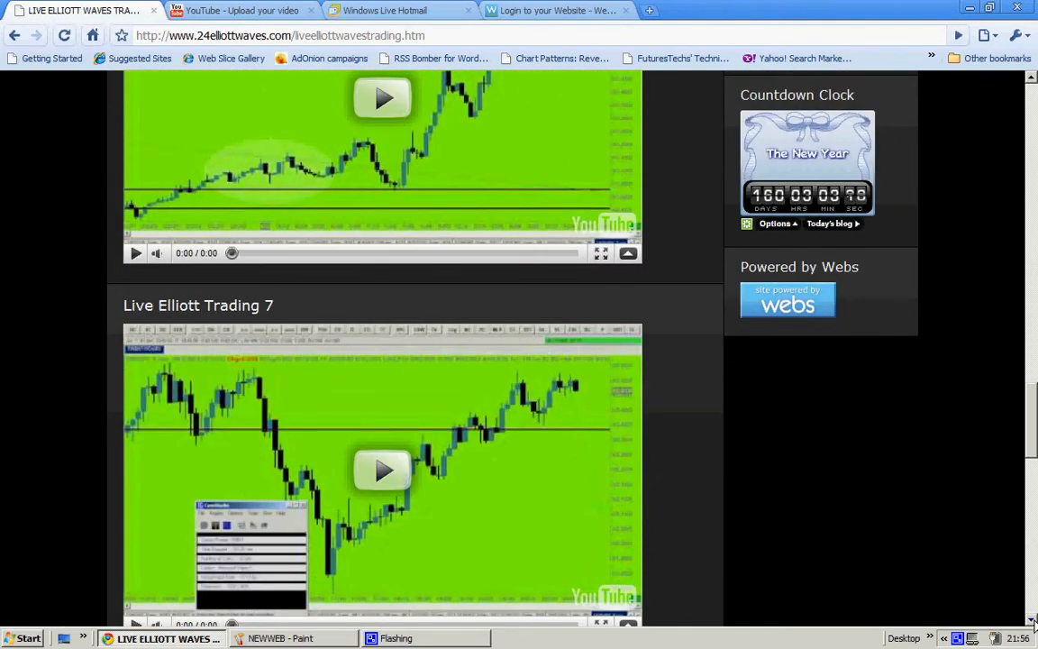
scroll(down, 3)
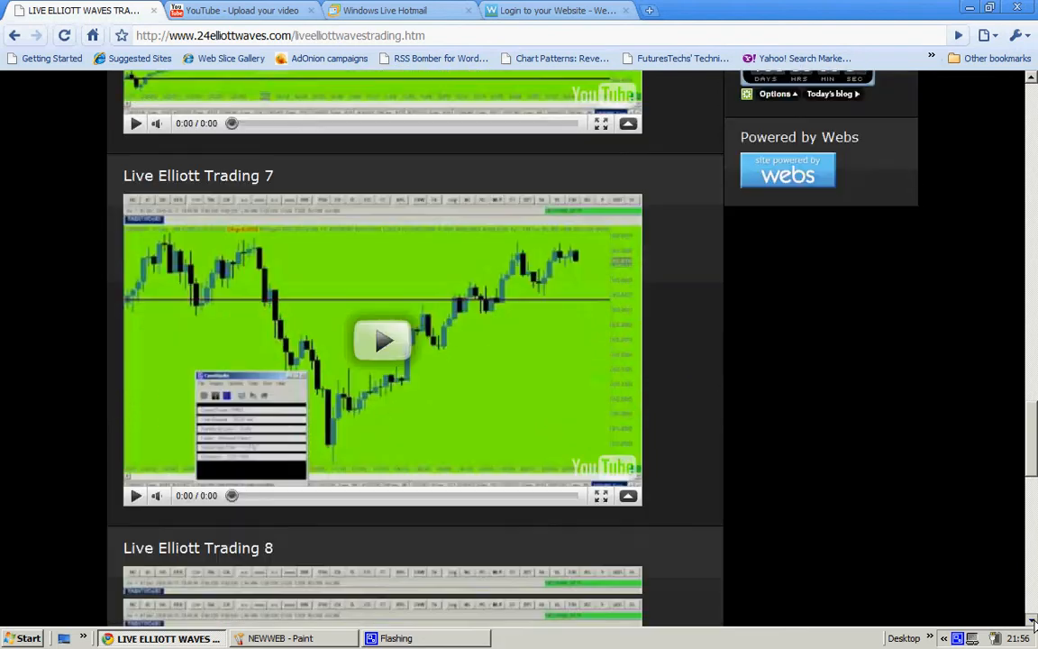
scroll(down, 3)
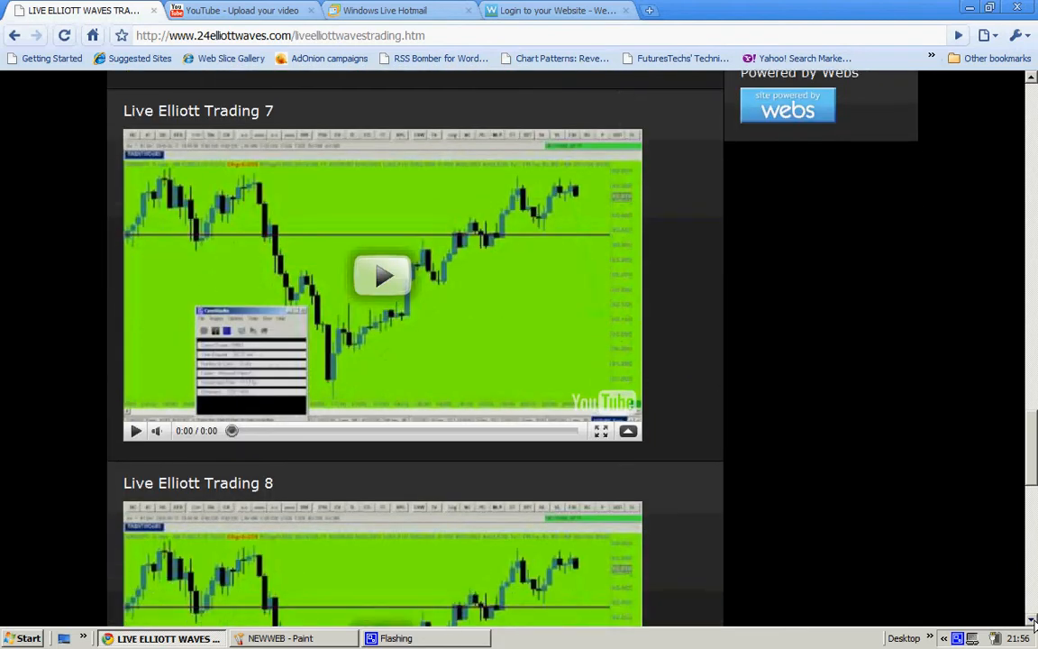
scroll(down, 3)
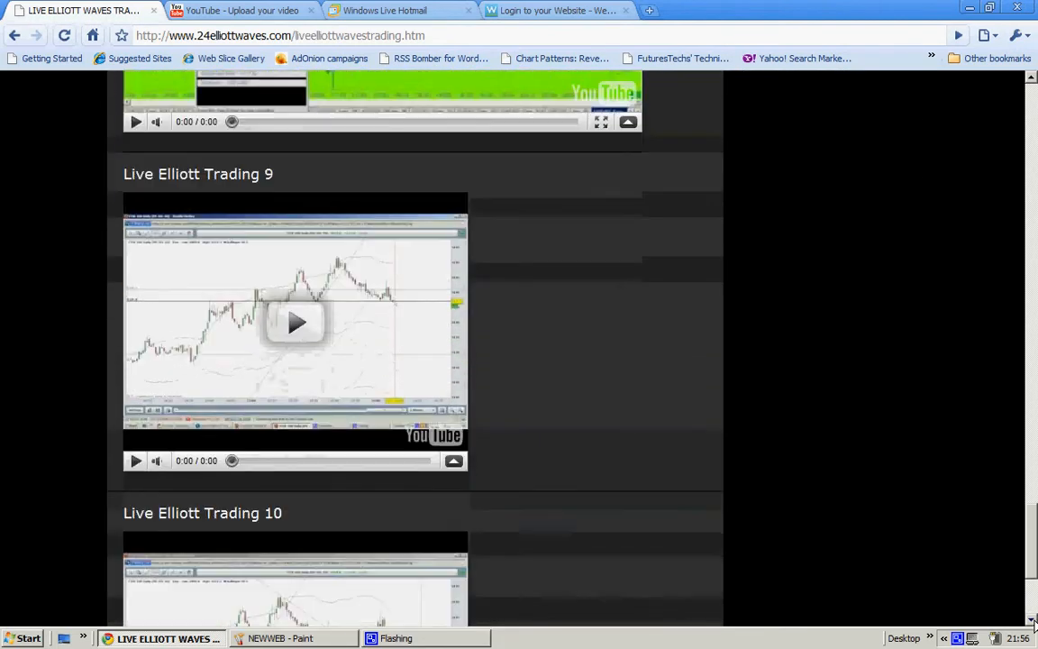
scroll(down, 3)
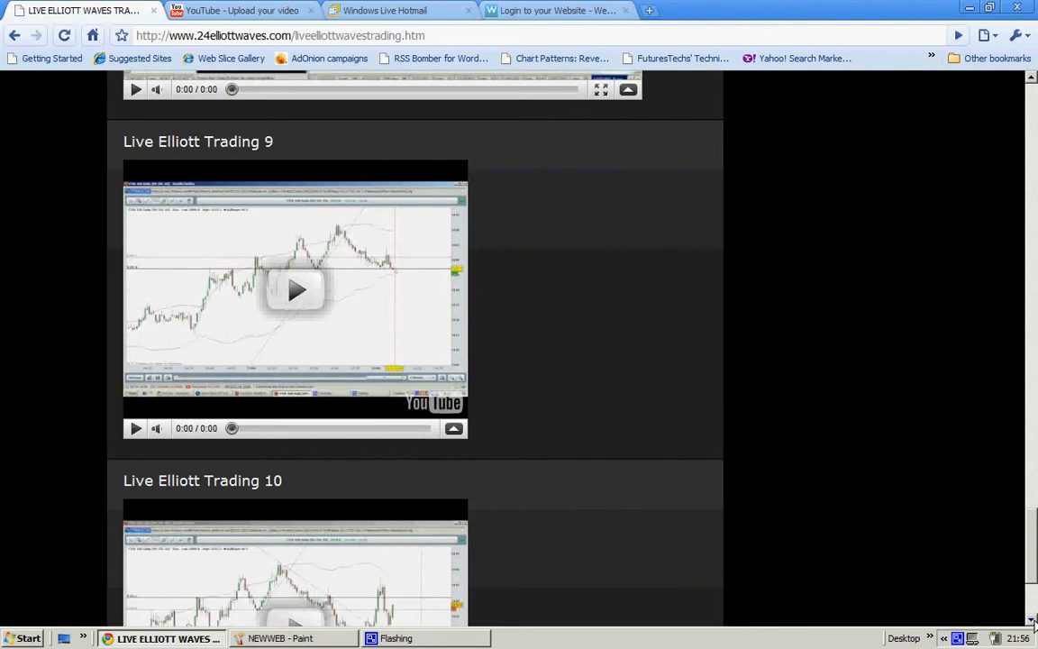
scroll(down, 3)
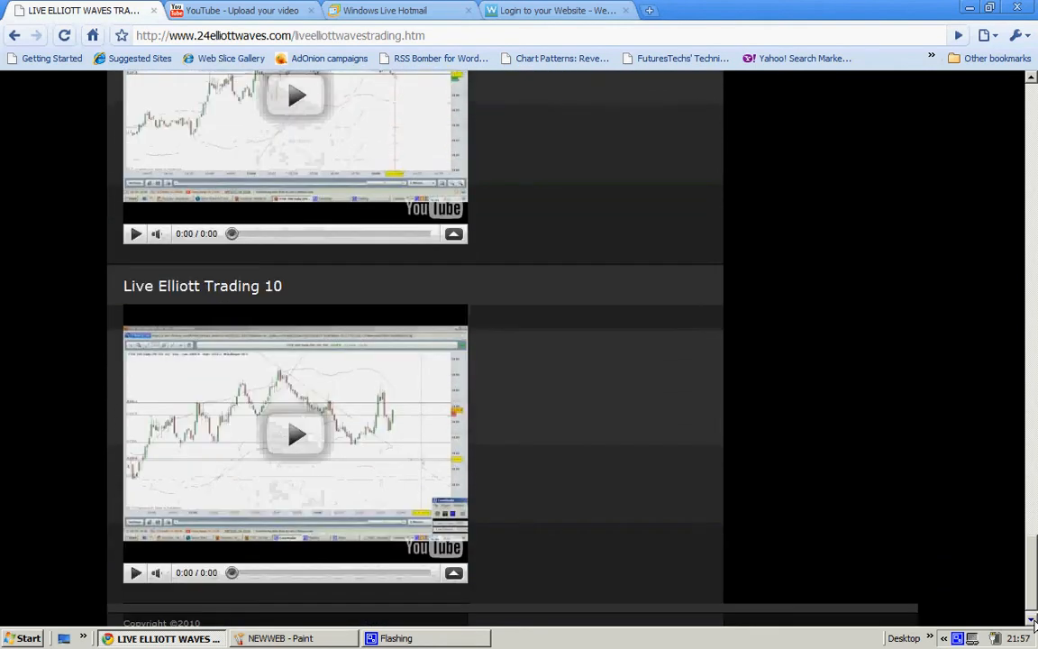
scroll(down, 3)
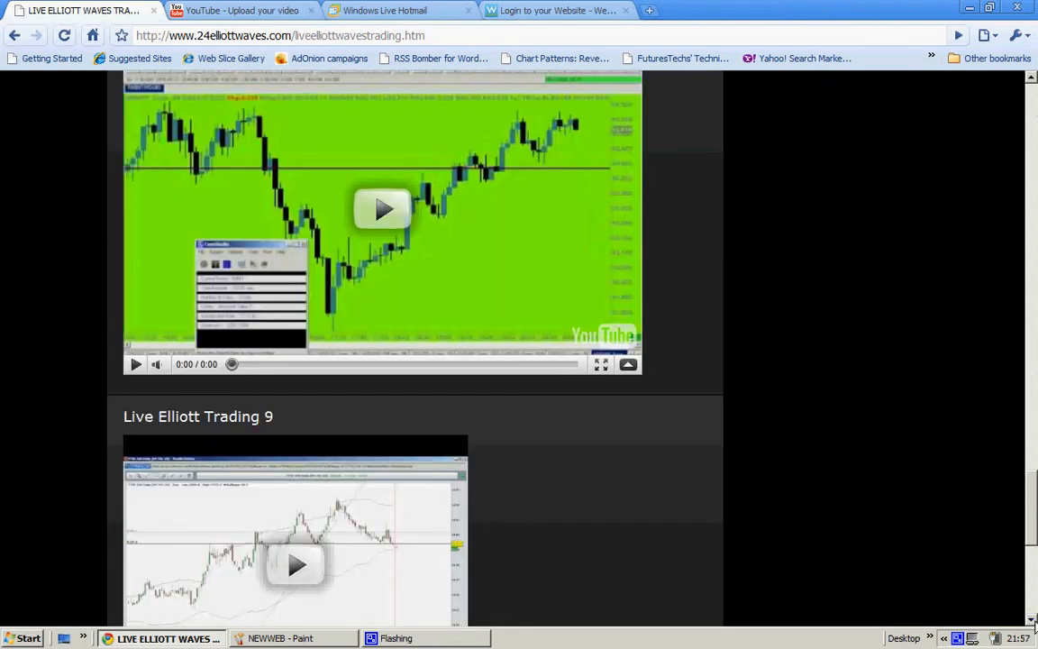
Scroll back up past videos 10 through 7 to Live Elliott Trading 4 and the subscribe/Twitter sidebar
scroll(down, 3)
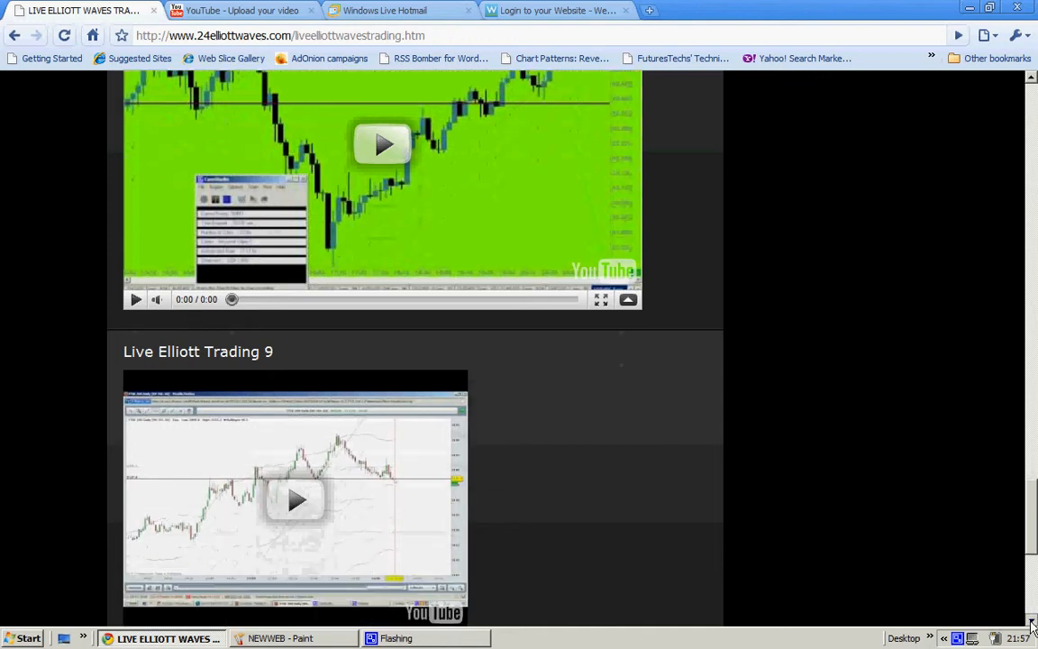
scroll(down, 3)
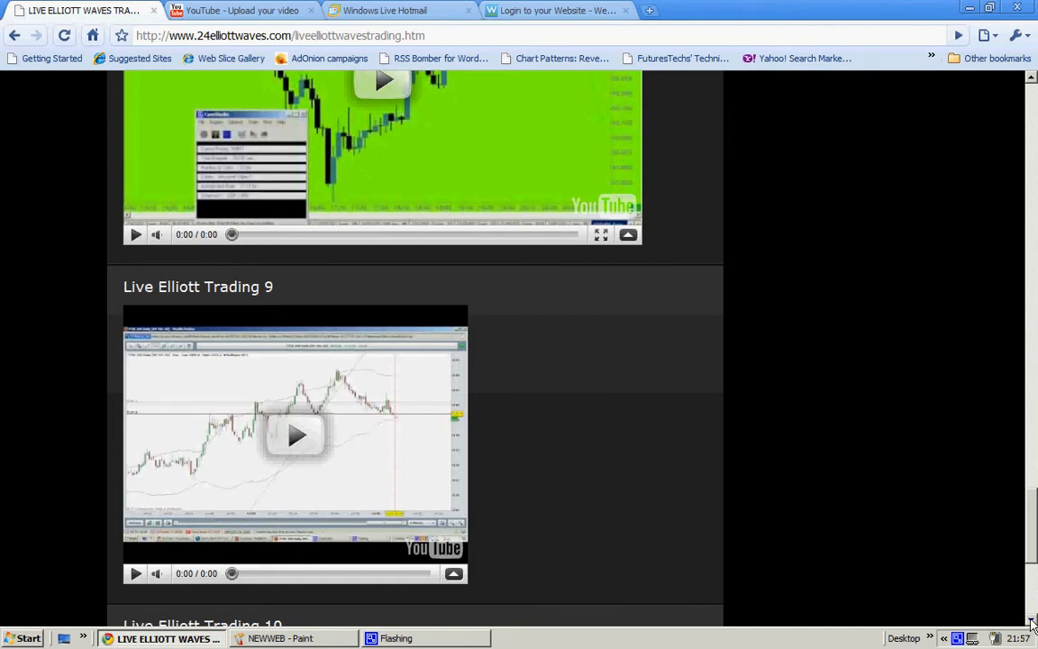
scroll(down, 3)
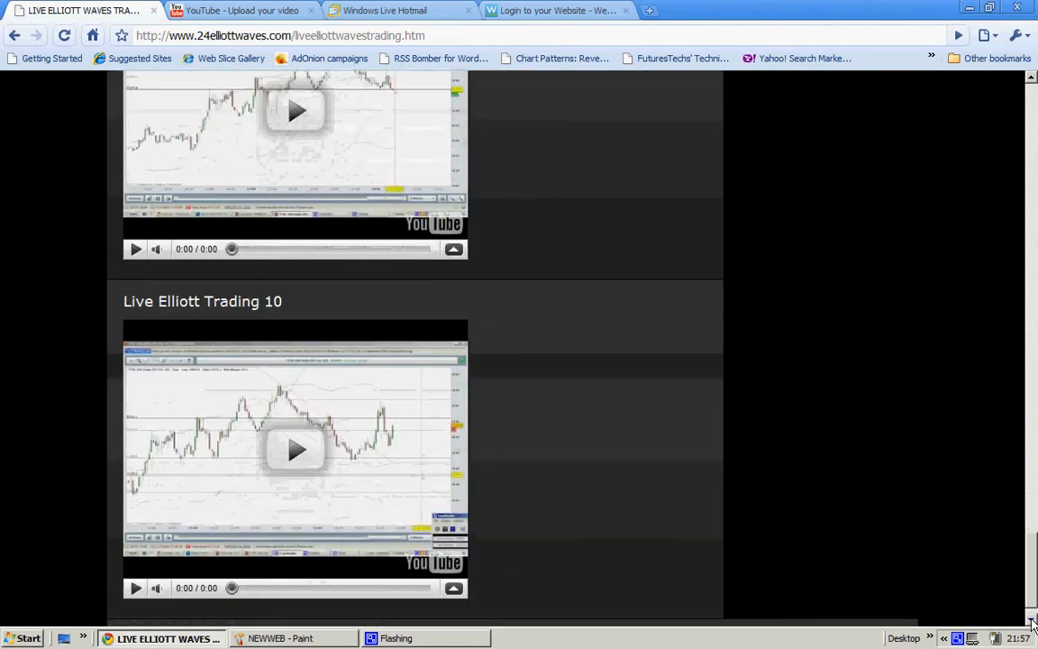
scroll(down, 3)
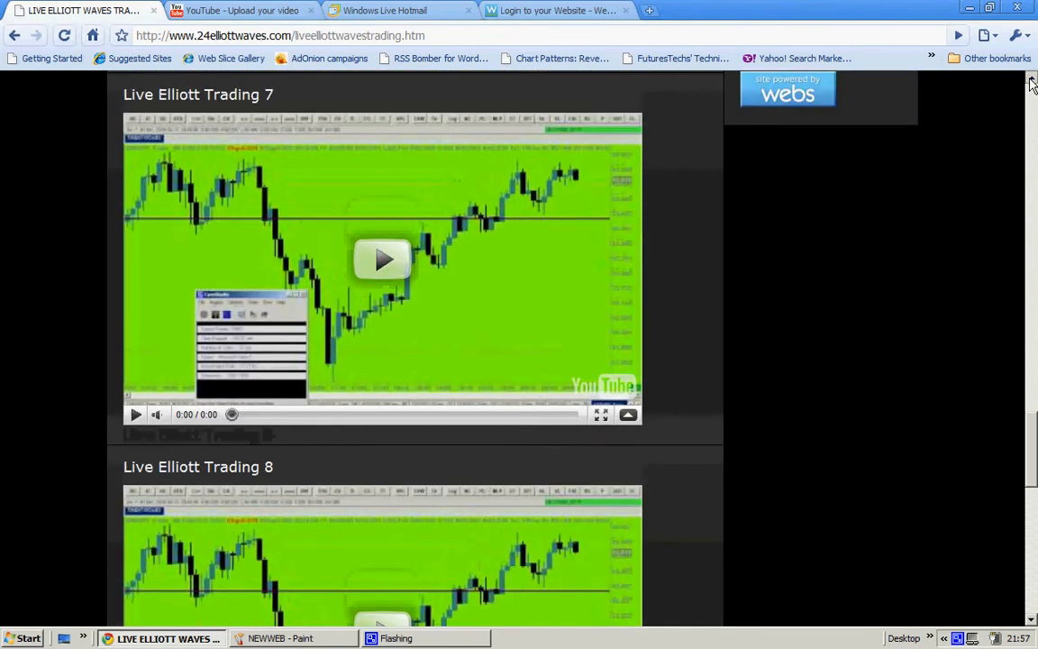
scroll(down, 3)
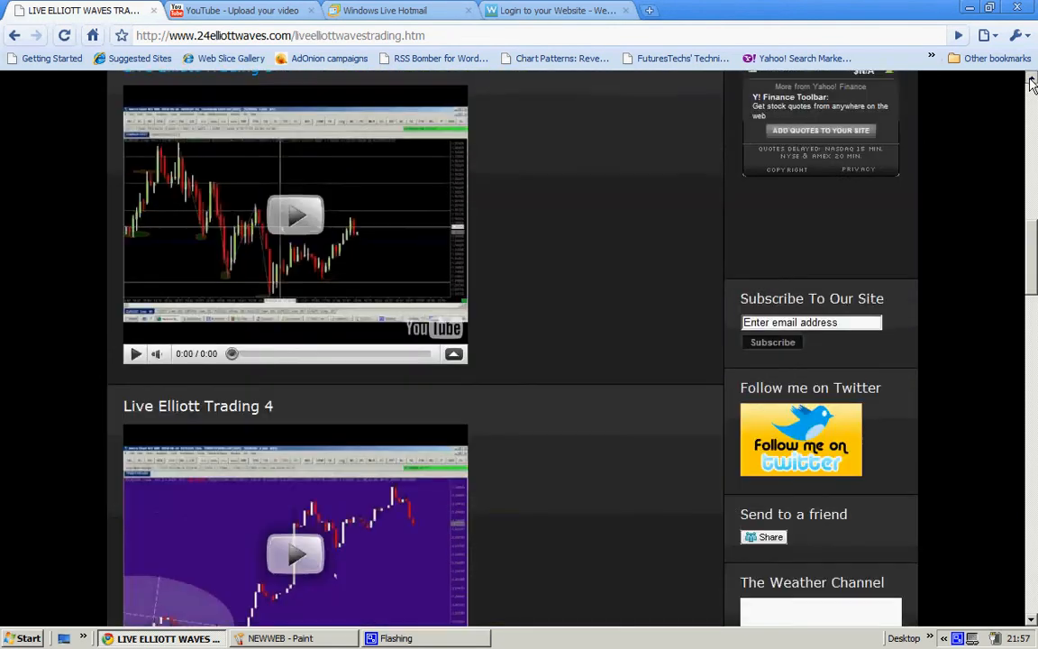
scroll(up, 3)
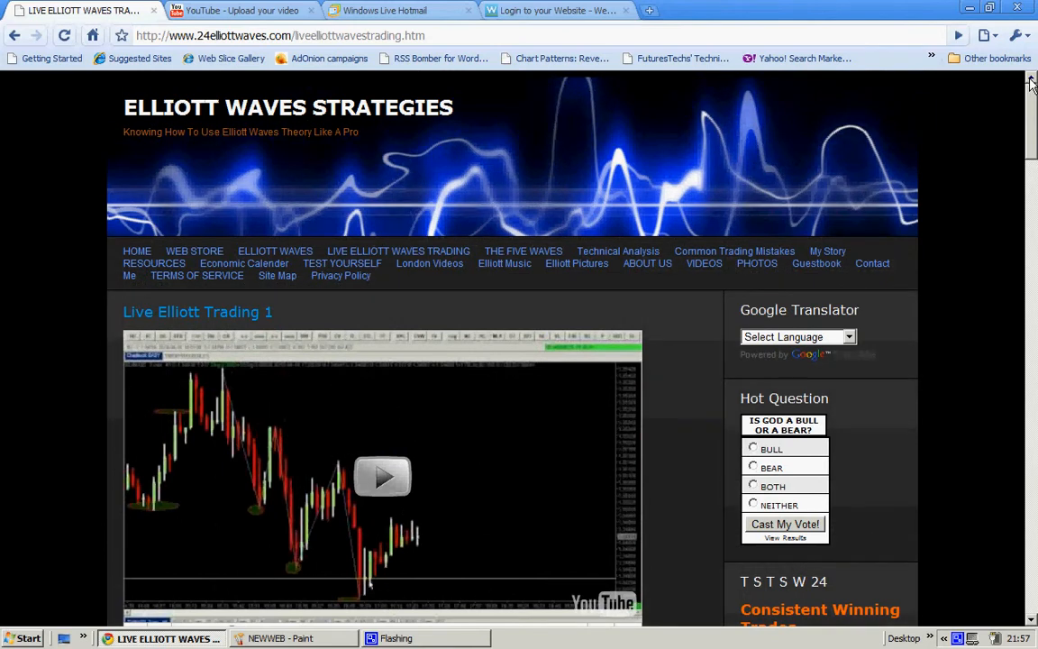
mouse_move(1027, 295)
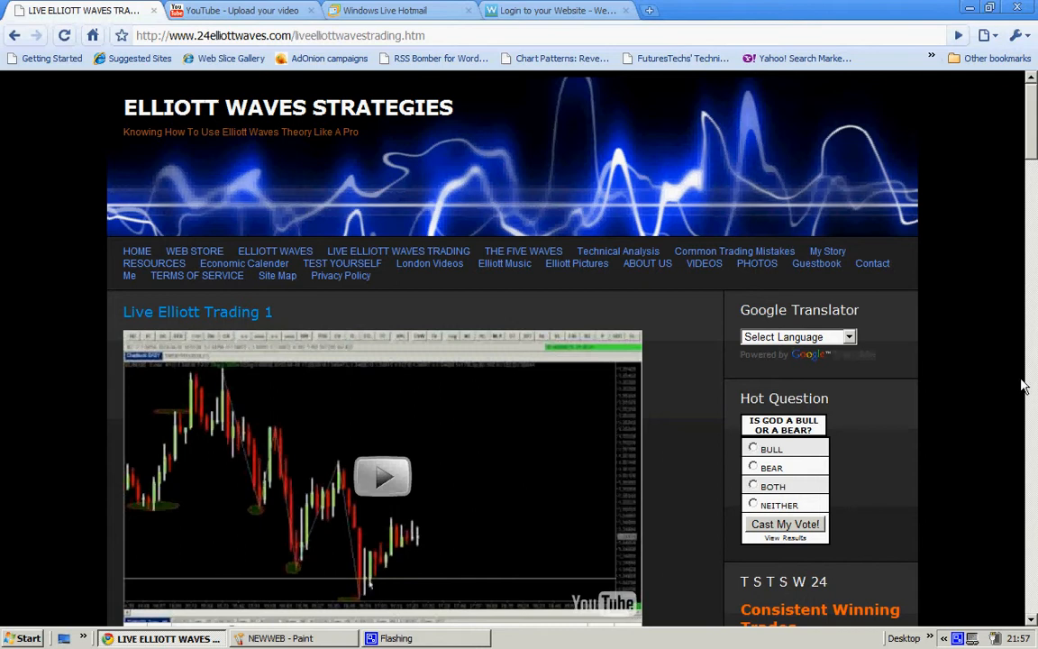
mouse_move(1034, 339)
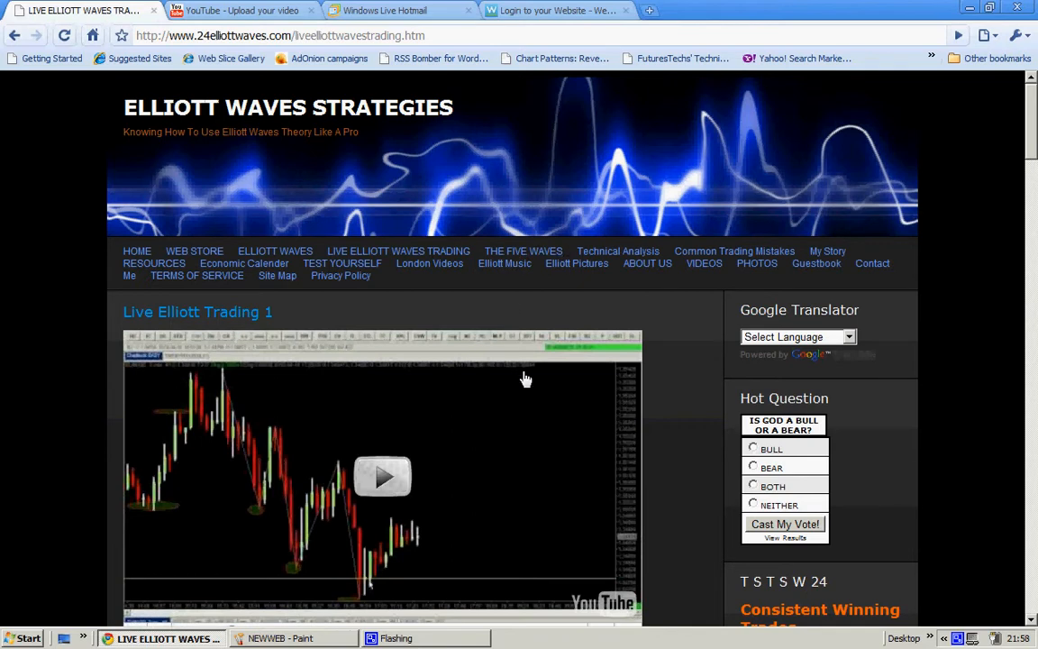
mouse_move(379, 580)
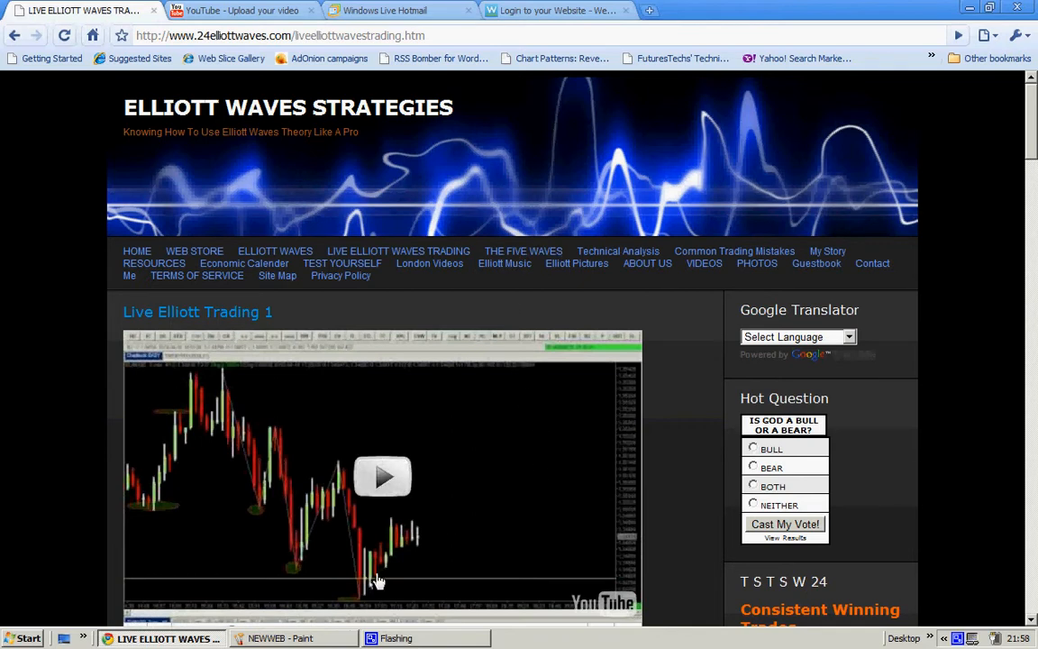
mouse_move(801, 523)
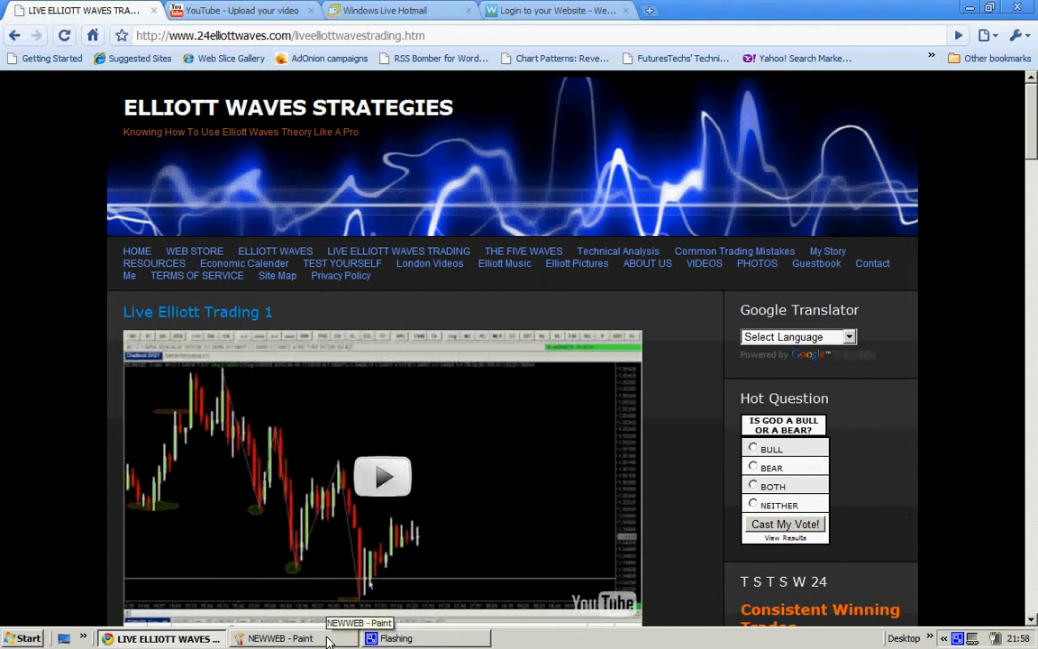
click(279, 638)
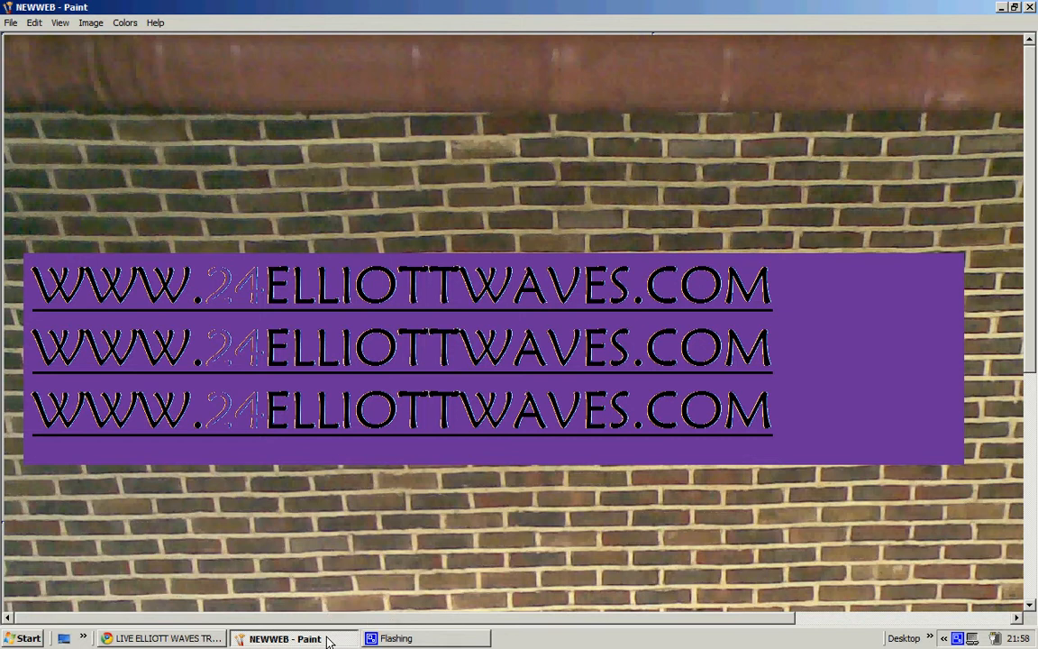
click(162, 638)
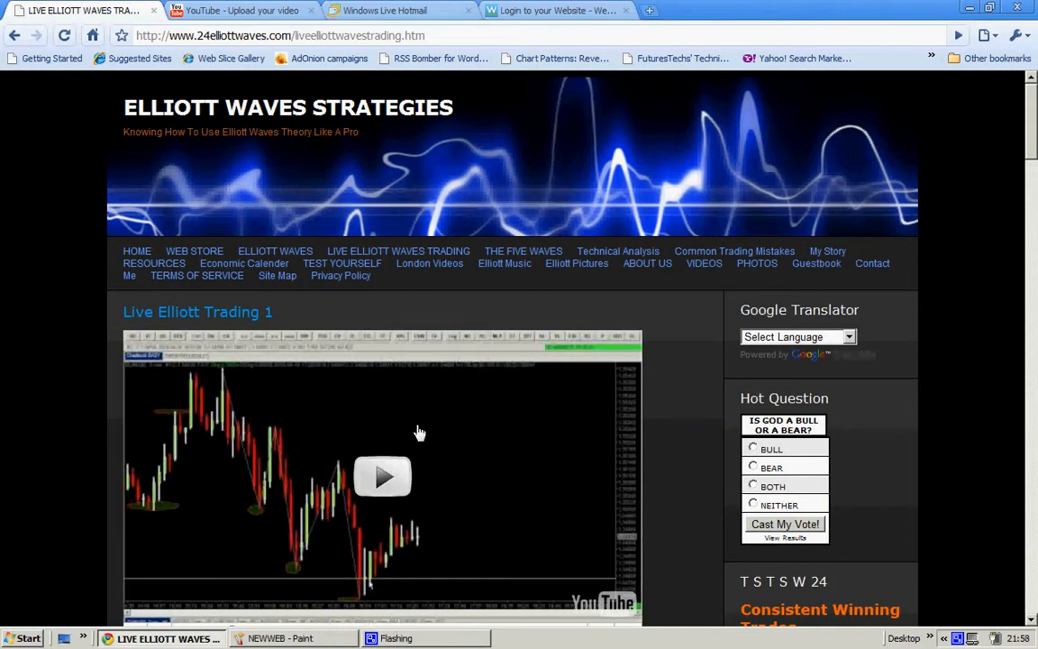
mouse_move(279, 638)
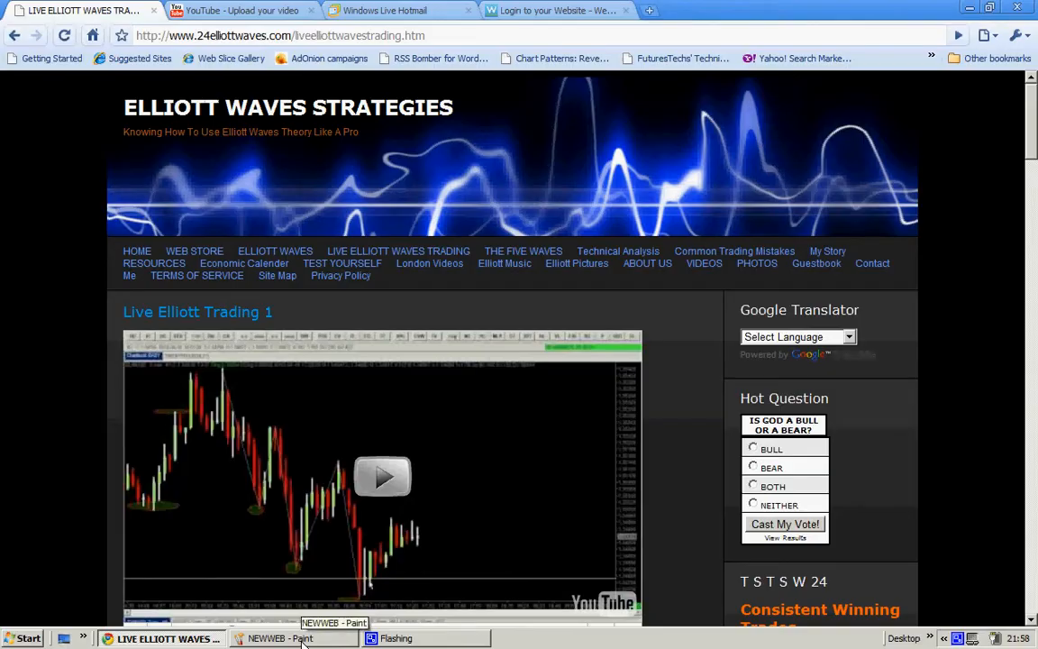
click(279, 638)
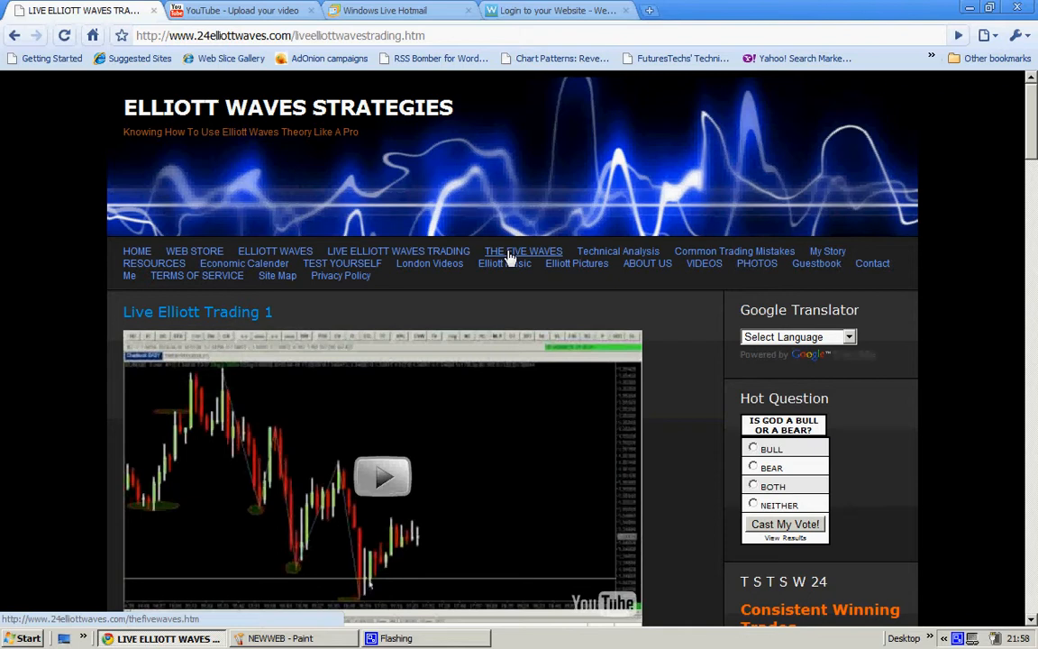
mouse_move(369, 440)
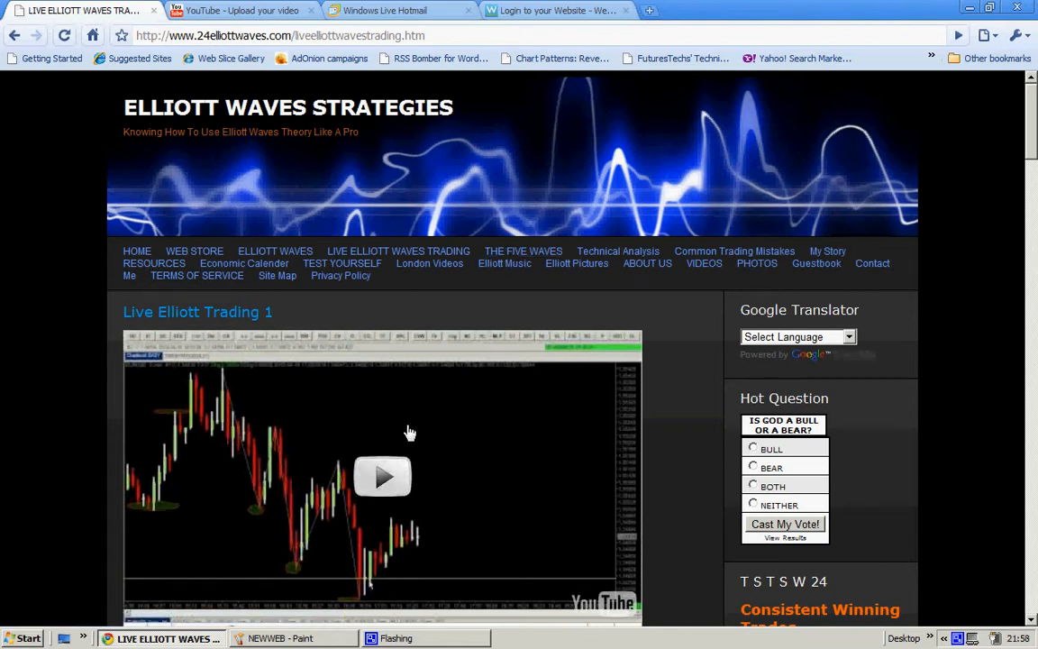
mouse_move(492, 440)
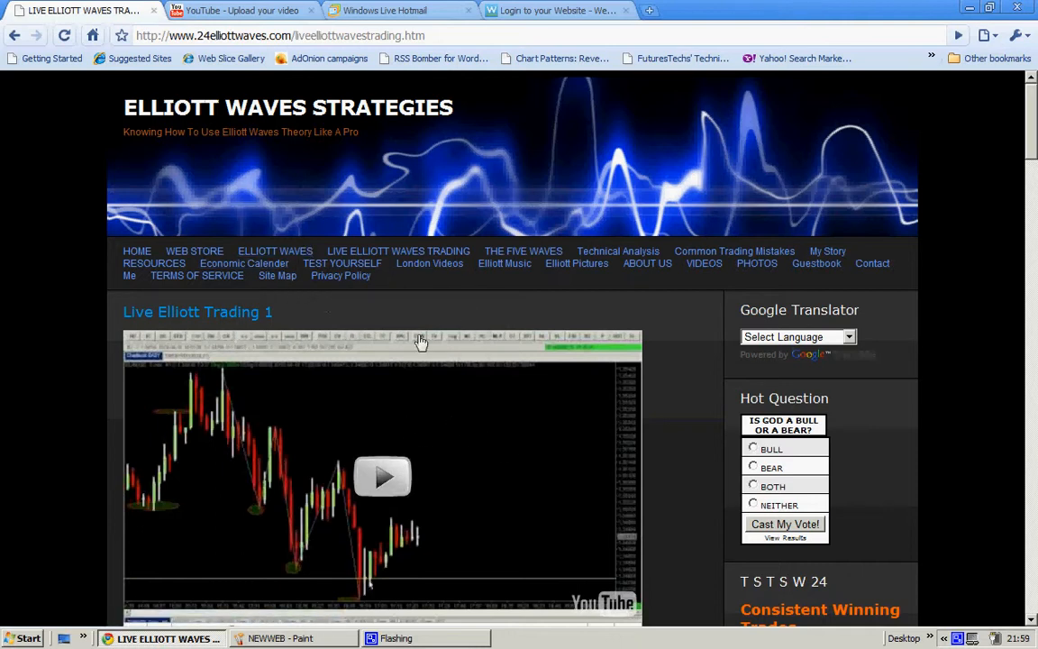
mouse_move(515, 299)
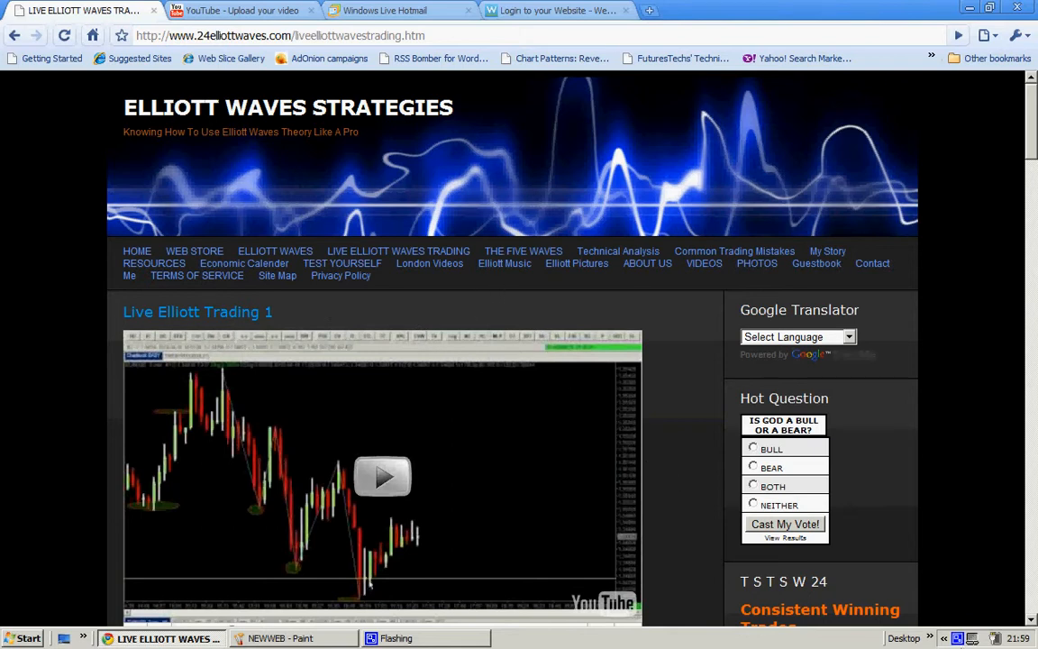
mouse_move(958, 638)
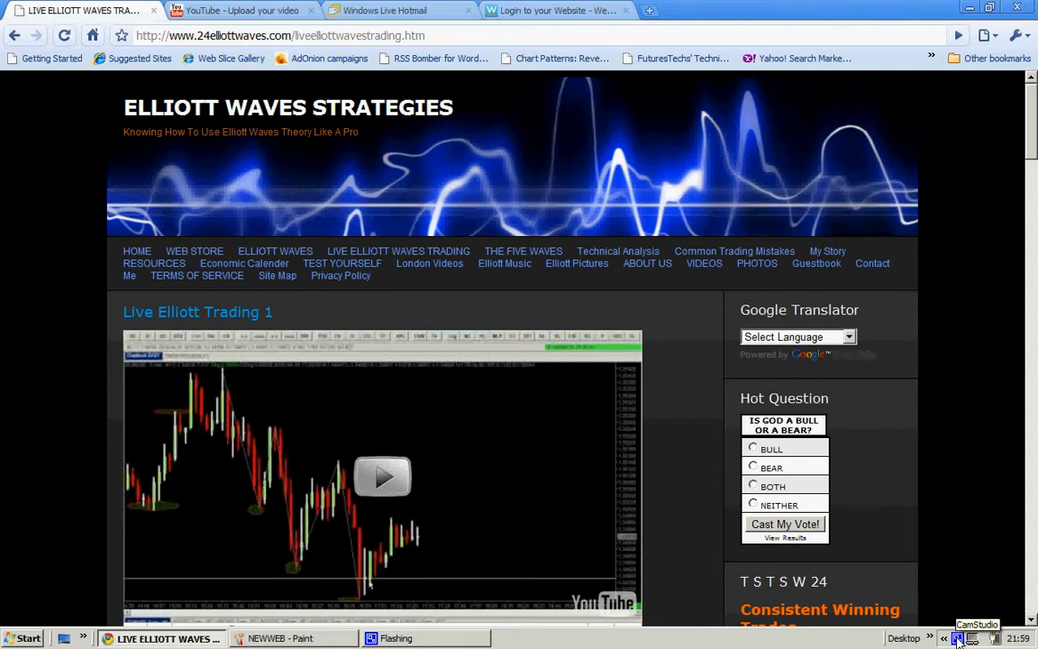
click(958, 638)
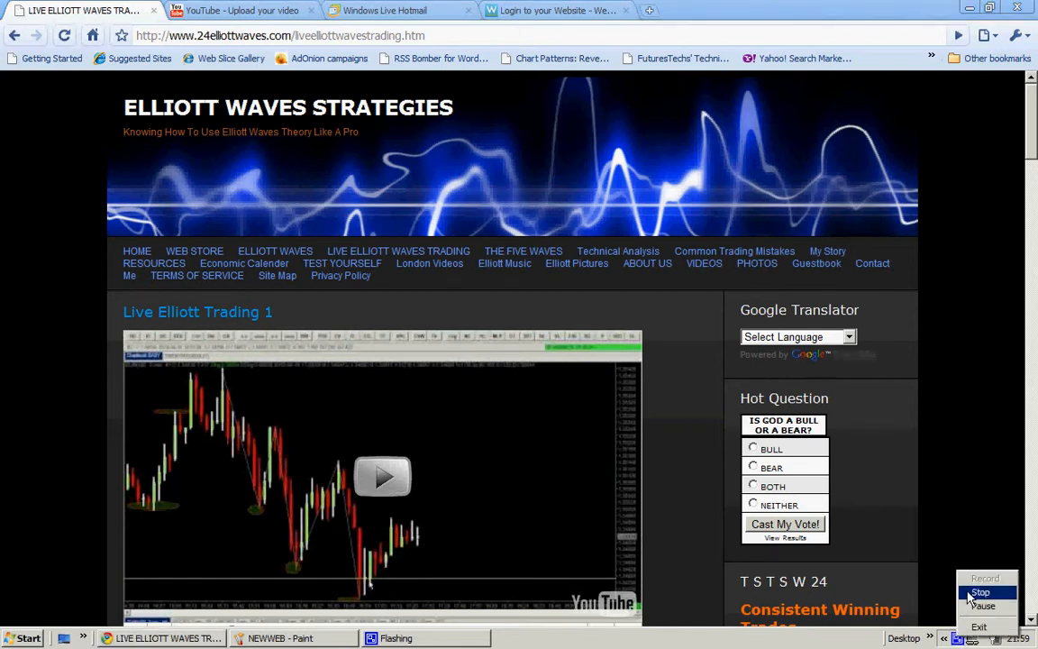